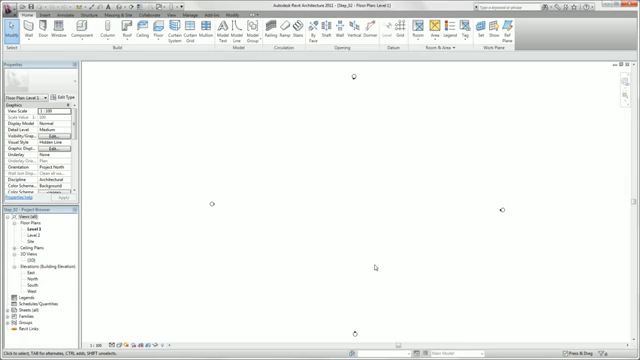
{"action": "mouse_move", "coordinate": [377, 268]}
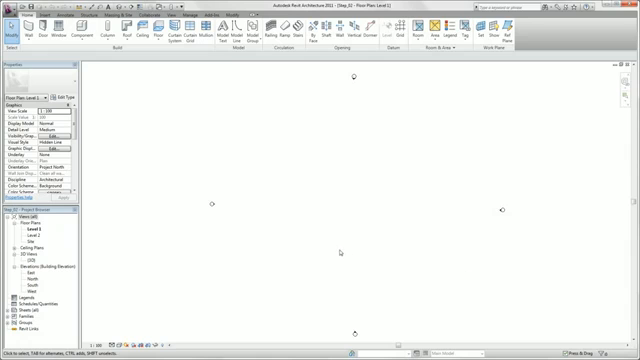
{"action": "mouse_move", "coordinate": [344, 253]}
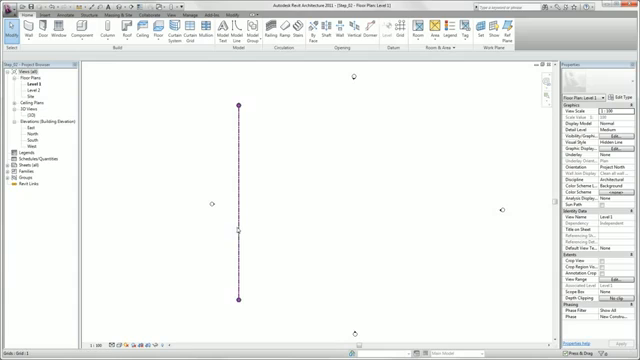
Step: Finish drawing the first vertical gridline on the Level 1 plan
{"action": "left_click", "coordinate": [238, 200]}
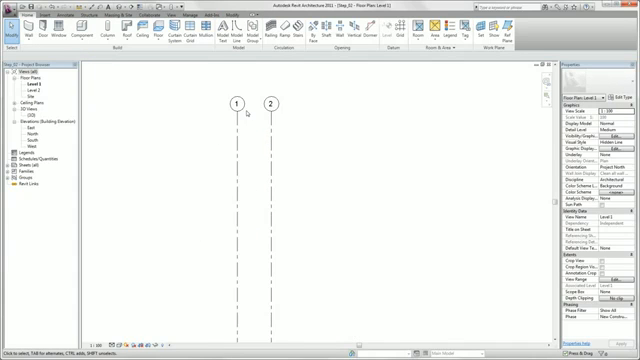
{"action": "mouse_move", "coordinate": [175, 180]}
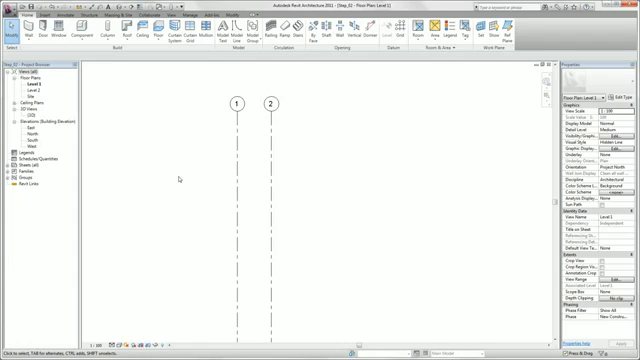
{"action": "mouse_move", "coordinate": [180, 180]}
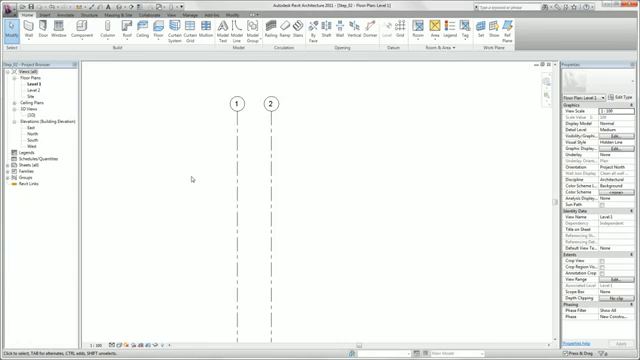
Step: Select gridline 2 and copy it repeatedly to the right
{"action": "left_click", "coordinate": [270, 104]}
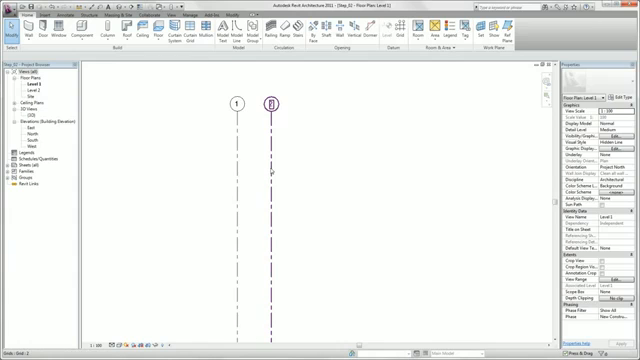
{"action": "left_click", "coordinate": [277, 103]}
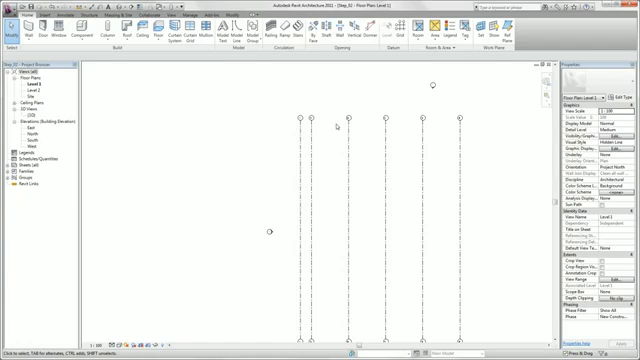
{"action": "mouse_move", "coordinate": [375, 65]}
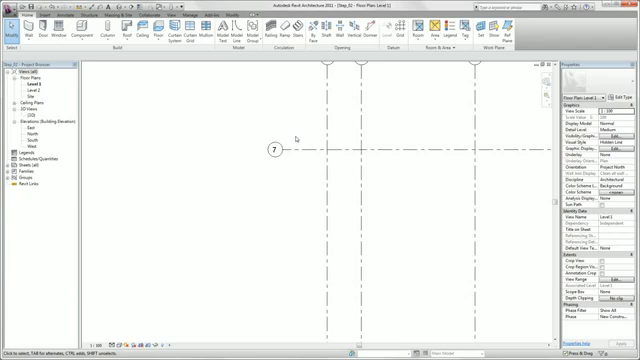
Step: Select the new horizontal gridline and rename its bubble from 7 to A
{"action": "left_click", "coordinate": [272, 149]}
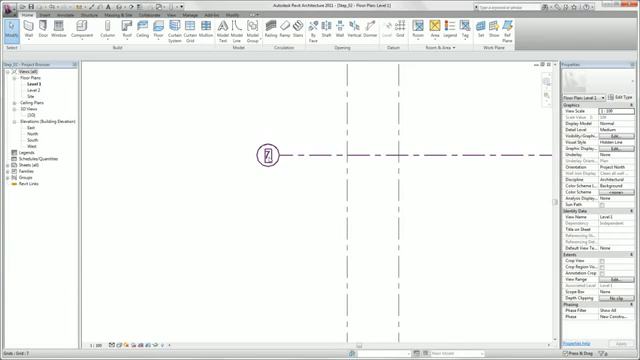
{"action": "left_click", "coordinate": [268, 155]}
{"action": "type", "text": "A"}
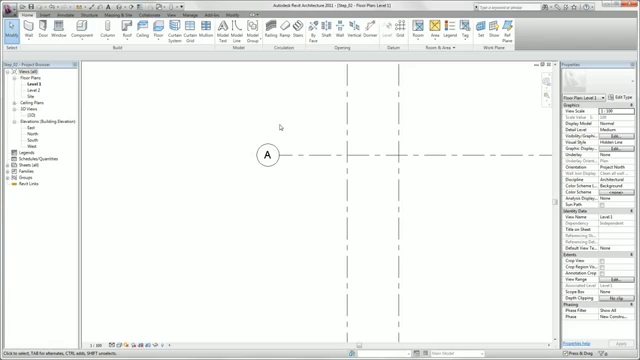
Step: Select gridline A to copy it into more horizontal gridlines
{"action": "left_click", "coordinate": [267, 157]}
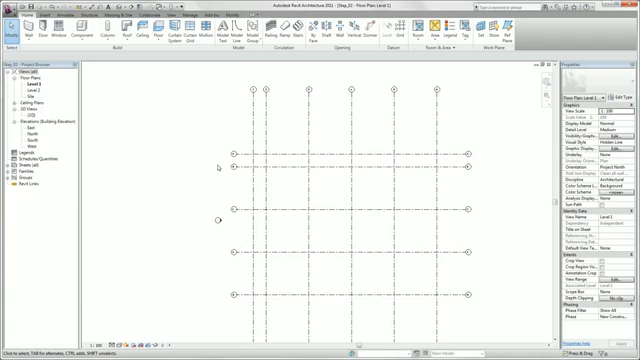
{"action": "mouse_move", "coordinate": [227, 276]}
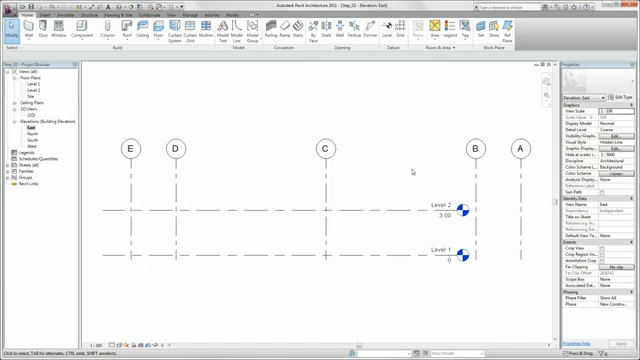
{"action": "mouse_move", "coordinate": [405, 172]}
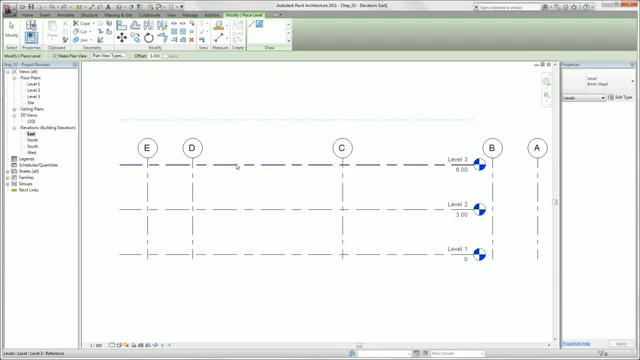
{"action": "mouse_move", "coordinate": [235, 168]}
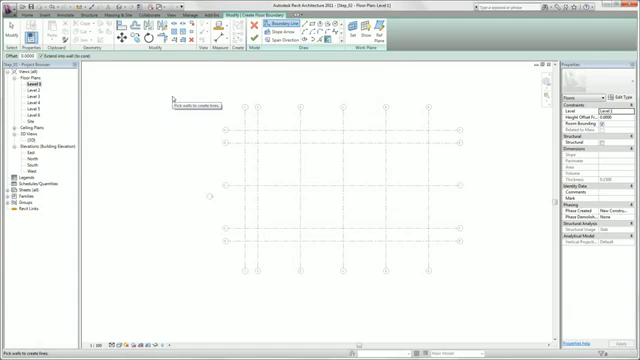
{"action": "mouse_move", "coordinate": [244, 82]}
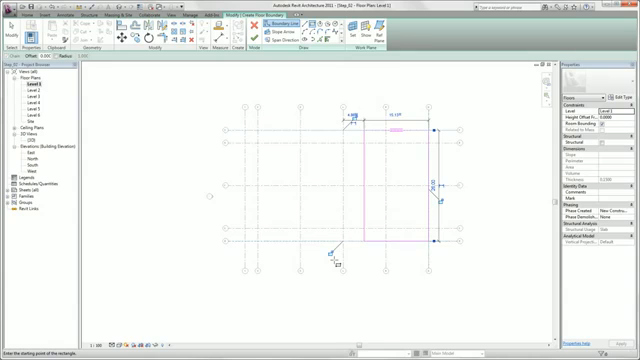
Step: Lock a floor boundary edge to its gridline
{"action": "left_click", "coordinate": [362, 247]}
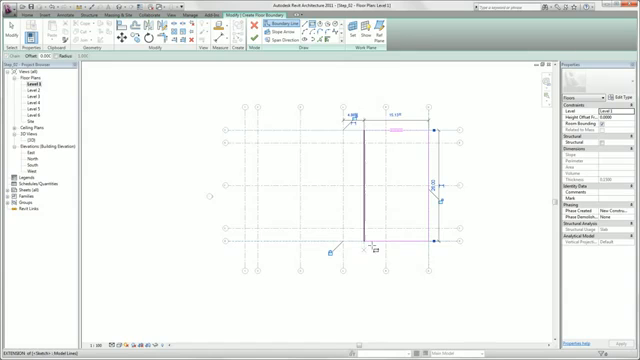